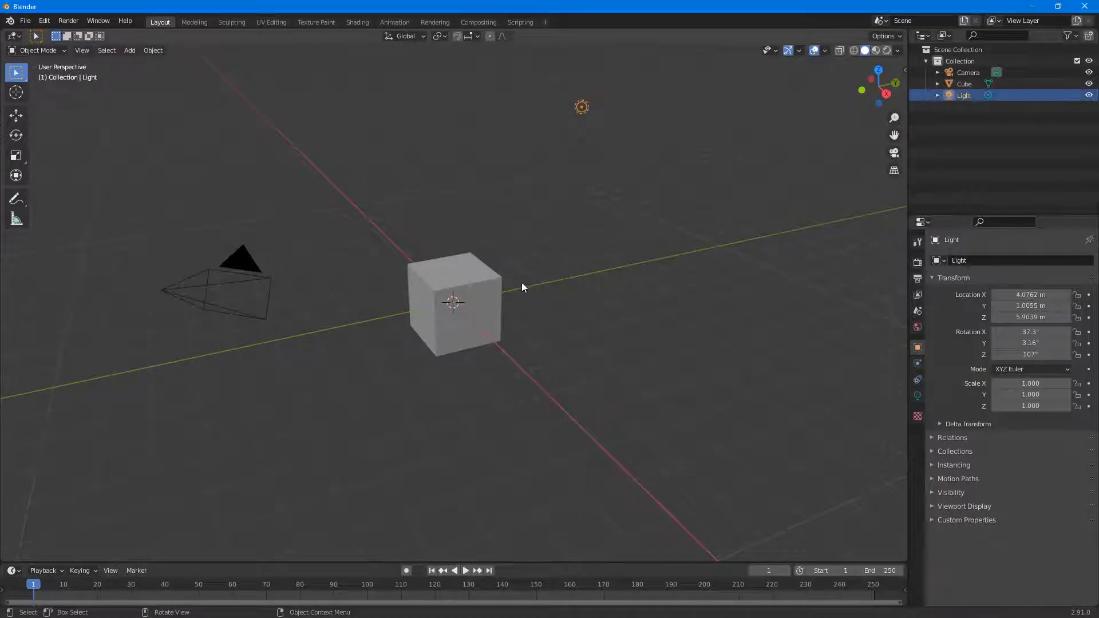
pyautogui.moveTo(533, 268)
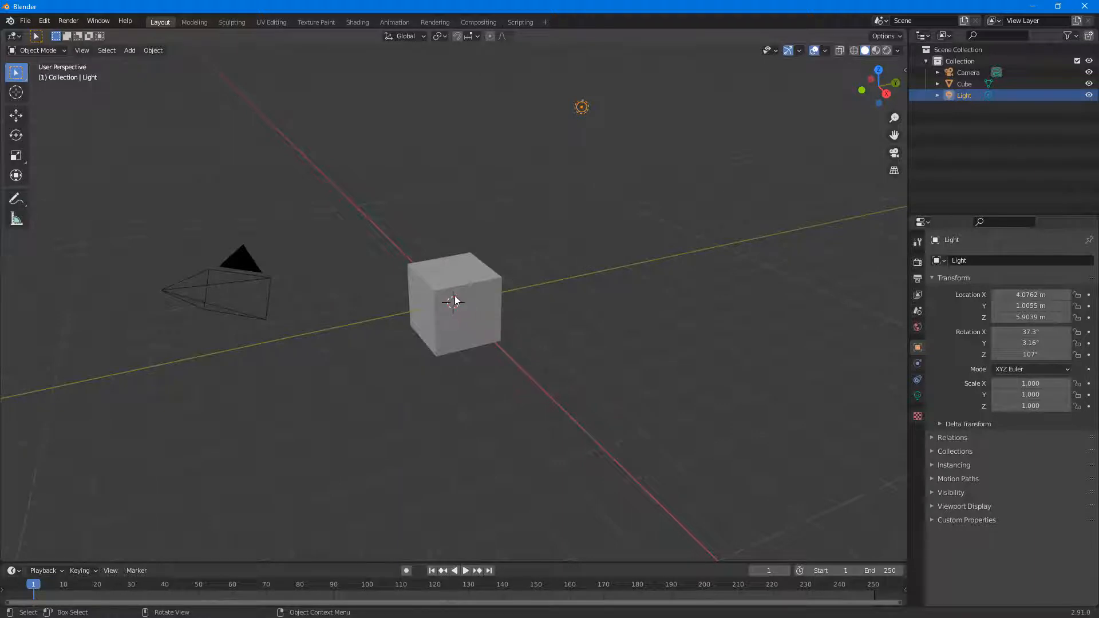
pyautogui.moveTo(528, 296)
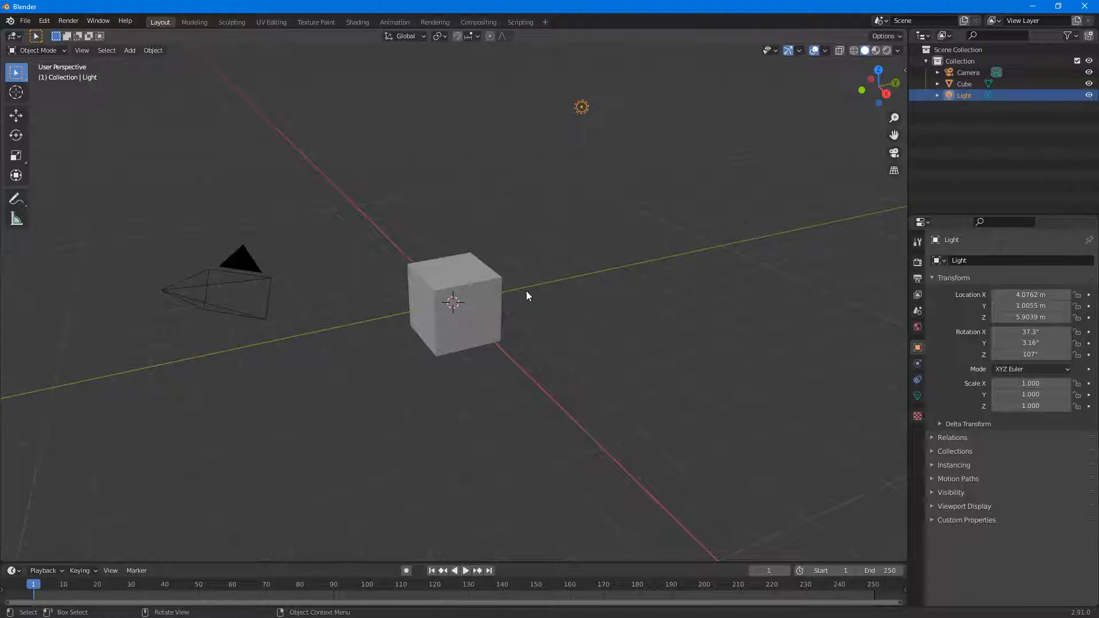
pyautogui.moveTo(519, 301)
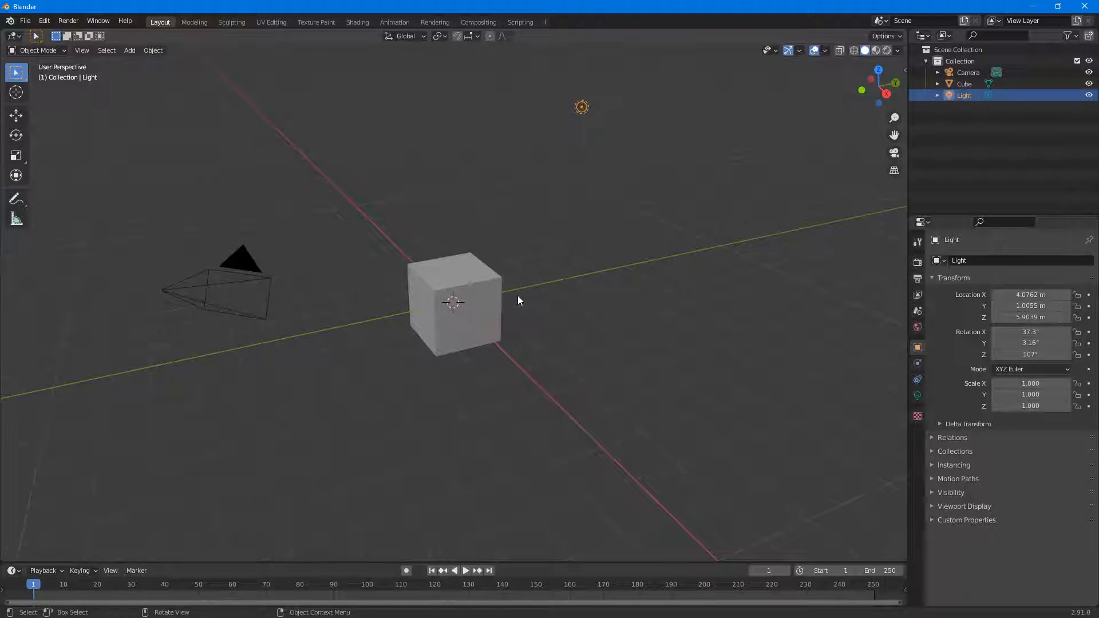
pyautogui.moveTo(483, 296)
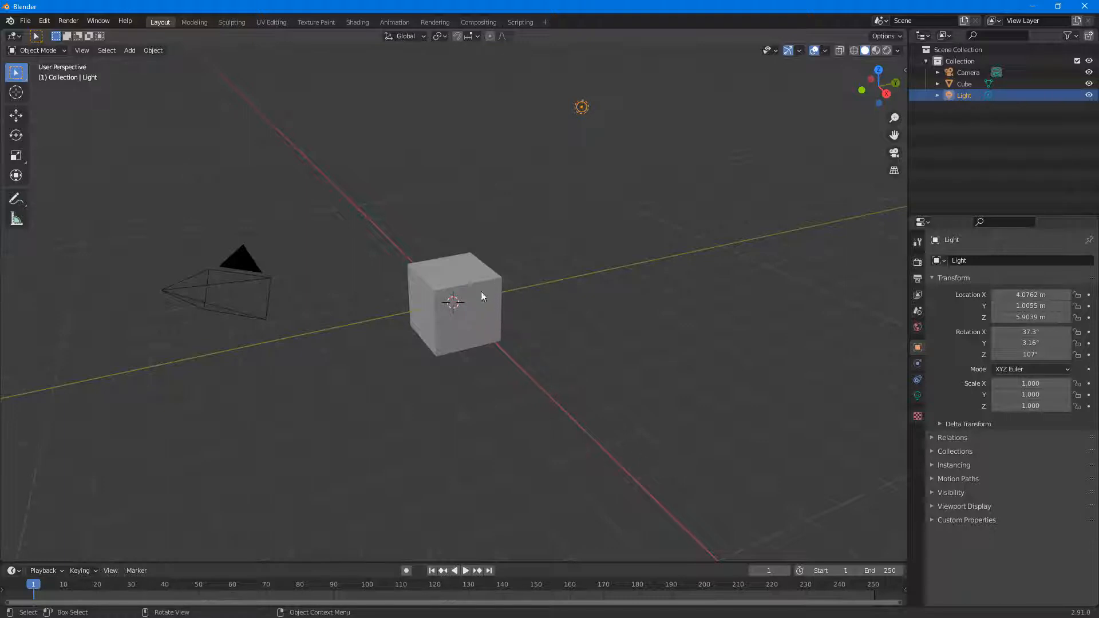
pyautogui.moveTo(465, 329)
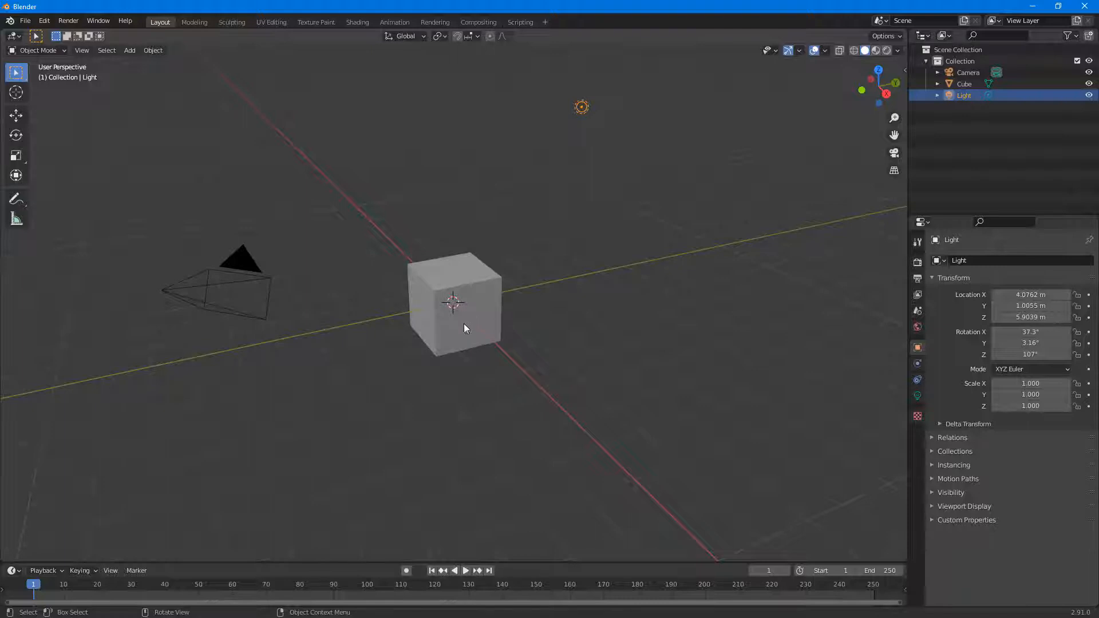
pyautogui.moveTo(454, 318)
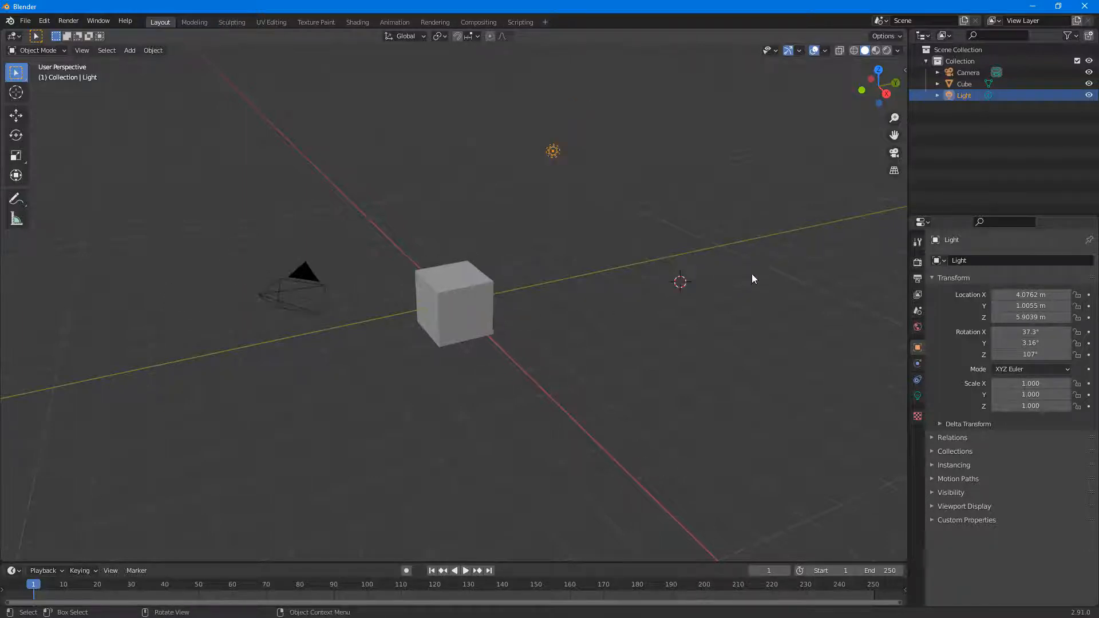
# Step: Place the 3D cursor on the ground left of the cube and open the Add menu
pyautogui.moveTo(753, 278); pyautogui.dragTo(660, 306)
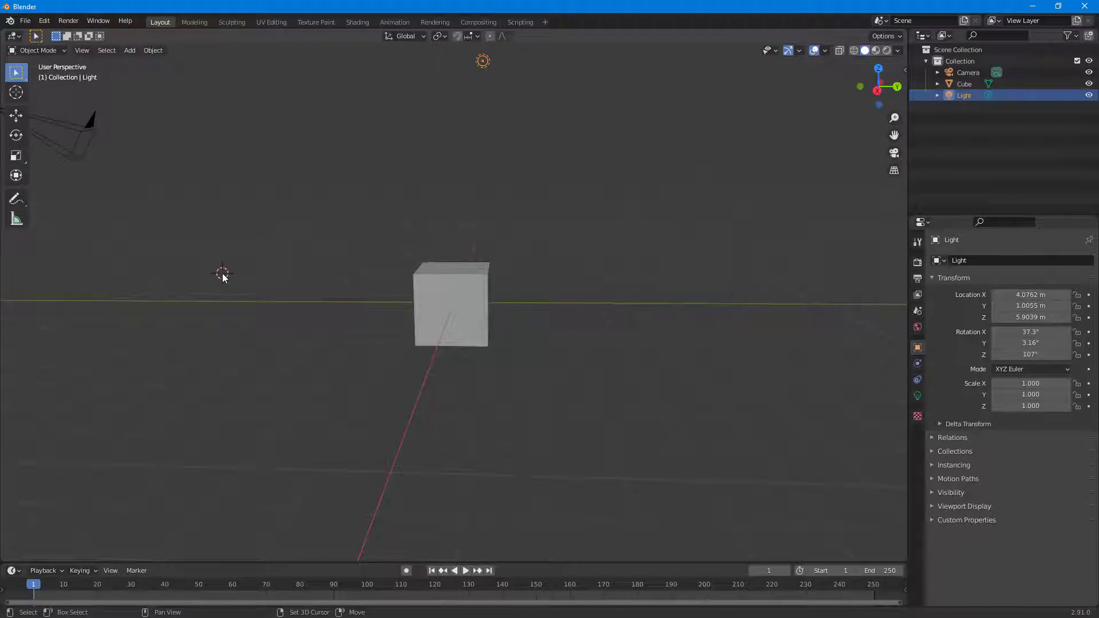
pyautogui.press('g')
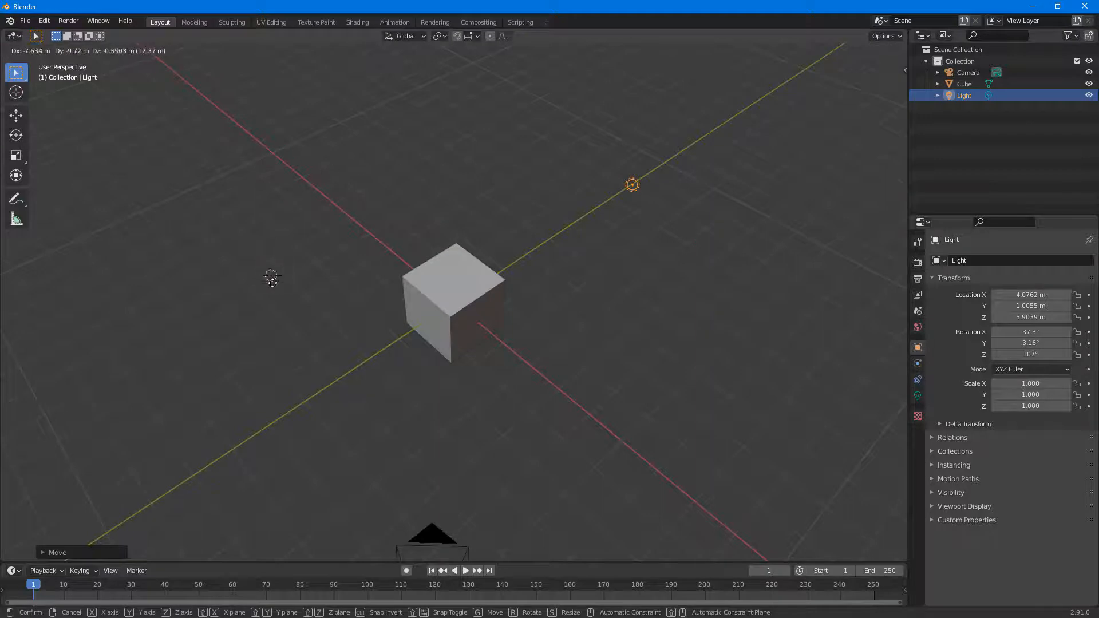
pyautogui.click(338, 310)
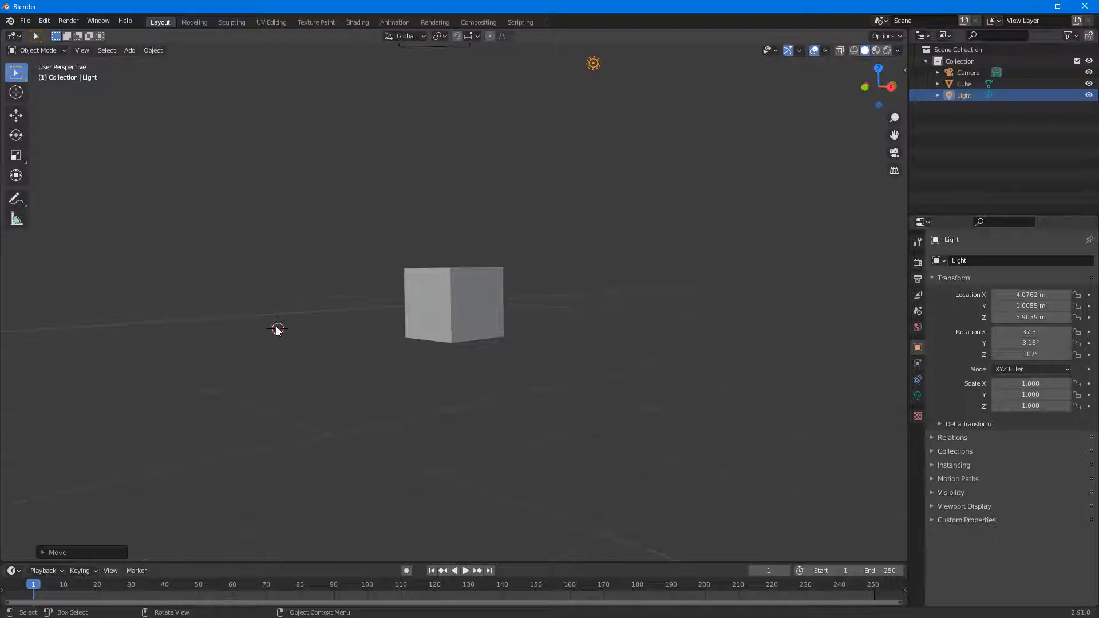
pyautogui.press('shift+a')
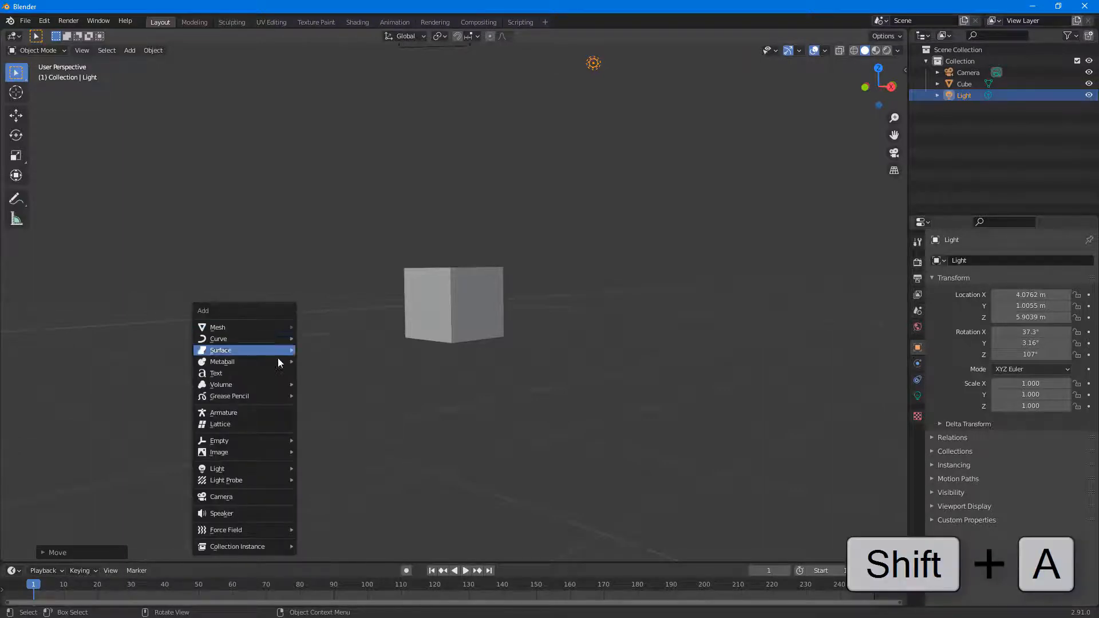
pyautogui.moveTo(237, 338)
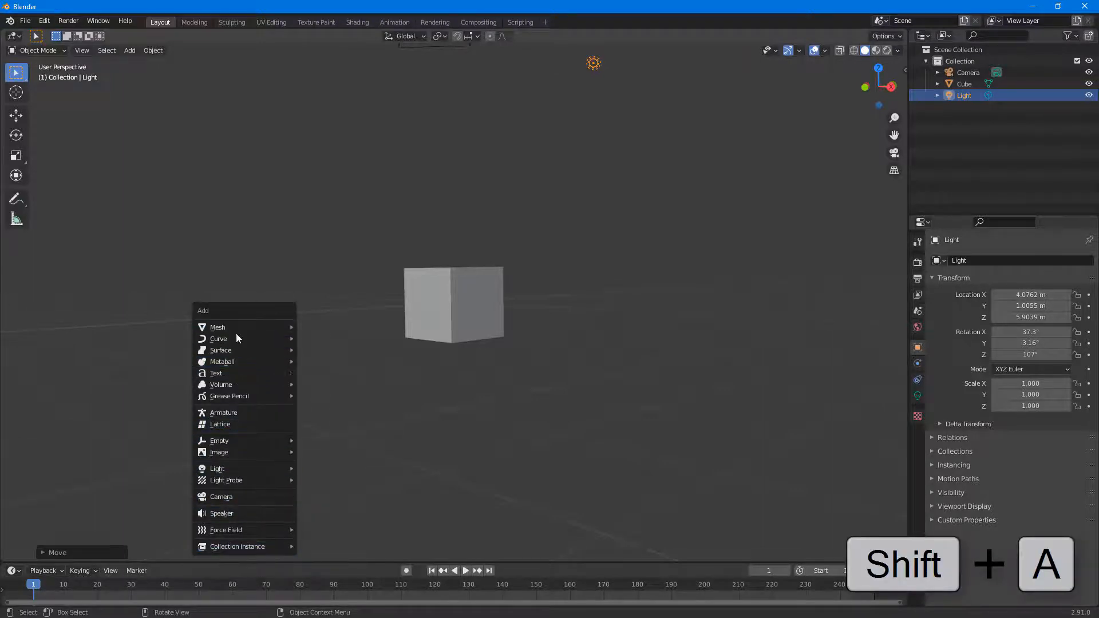
pyautogui.moveTo(218, 338)
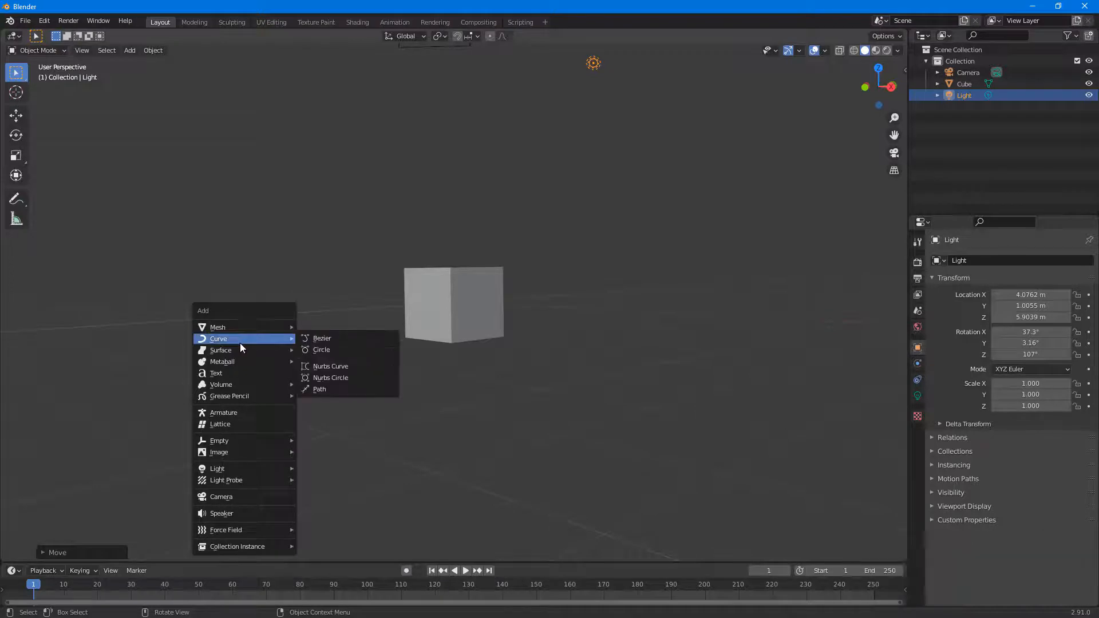
pyautogui.moveTo(248, 330)
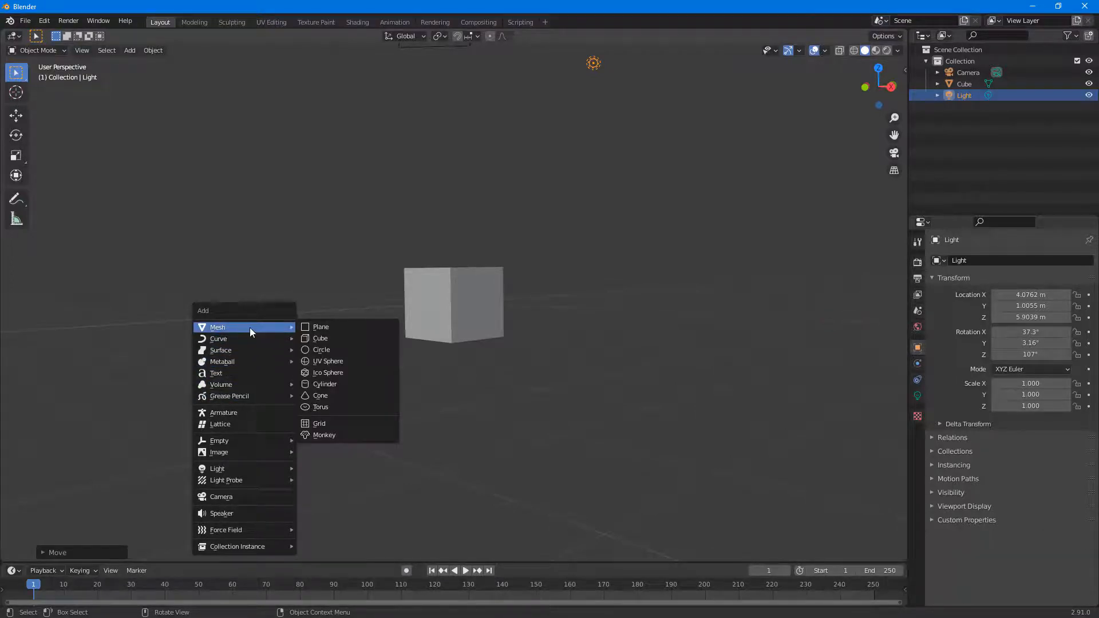
pyautogui.moveTo(321, 326)
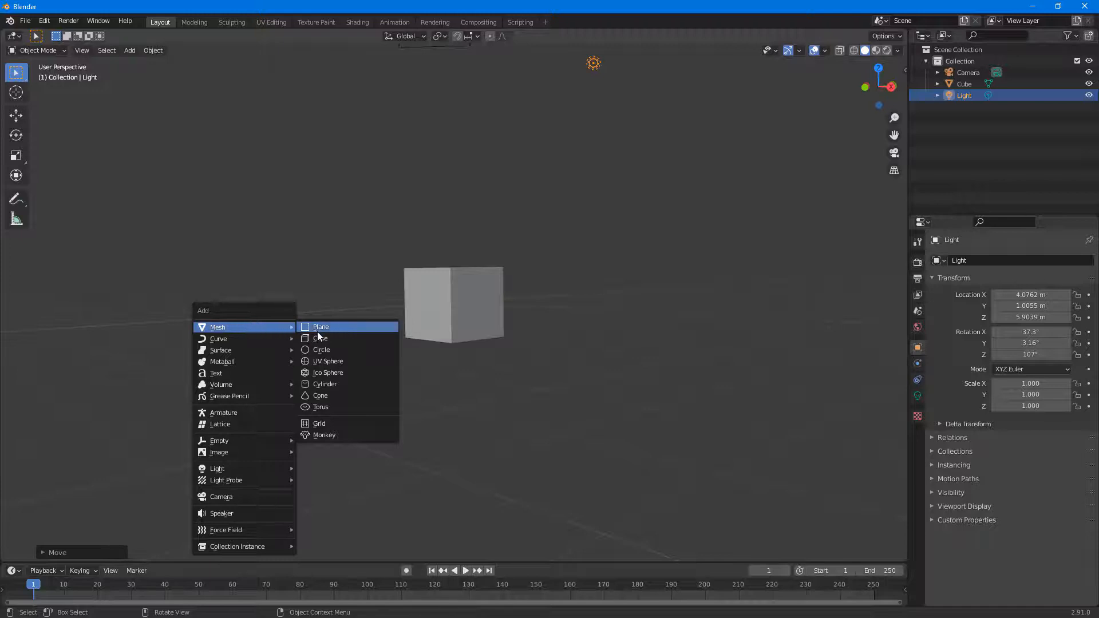
pyautogui.moveTo(335, 361)
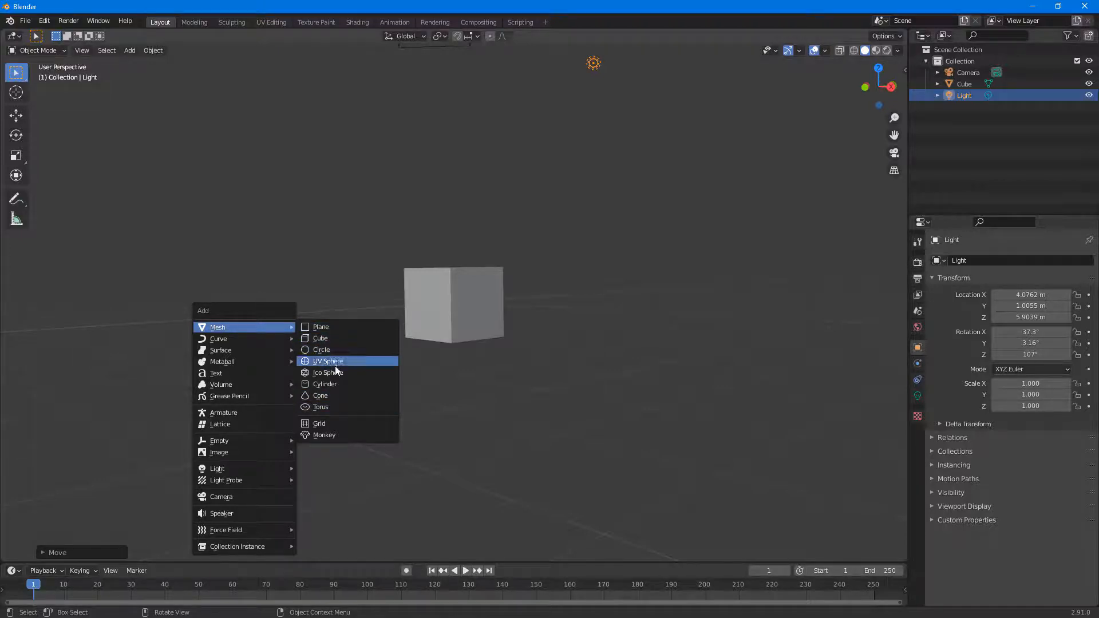
pyautogui.moveTo(338, 350)
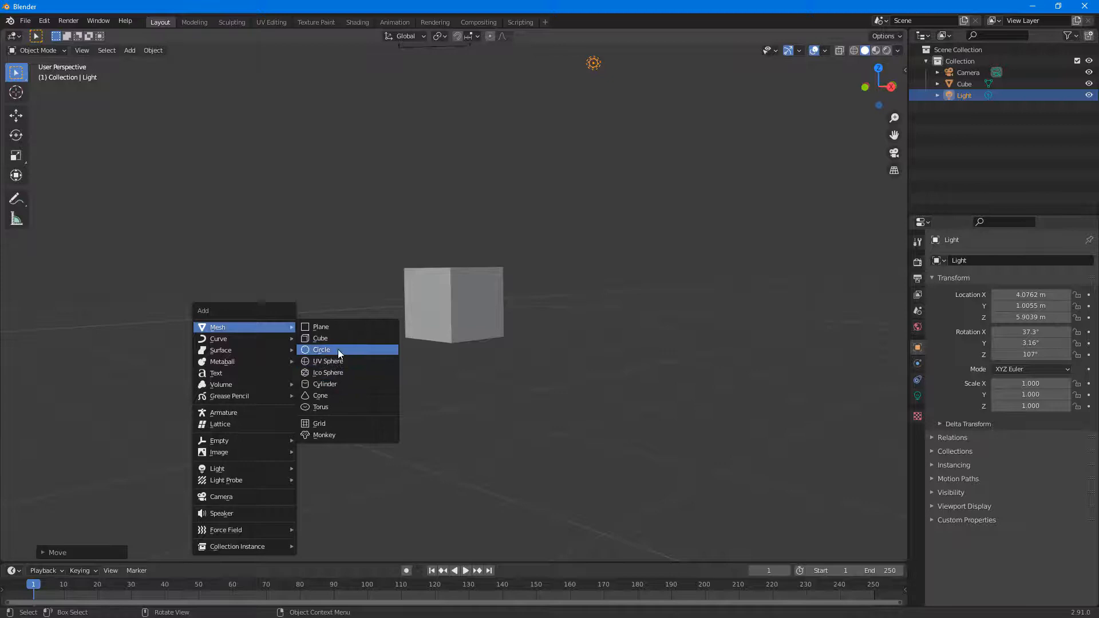
# Step: Add a mesh circle left of the cube, then set the 3D cursor right of the cube
pyautogui.click(321, 349)
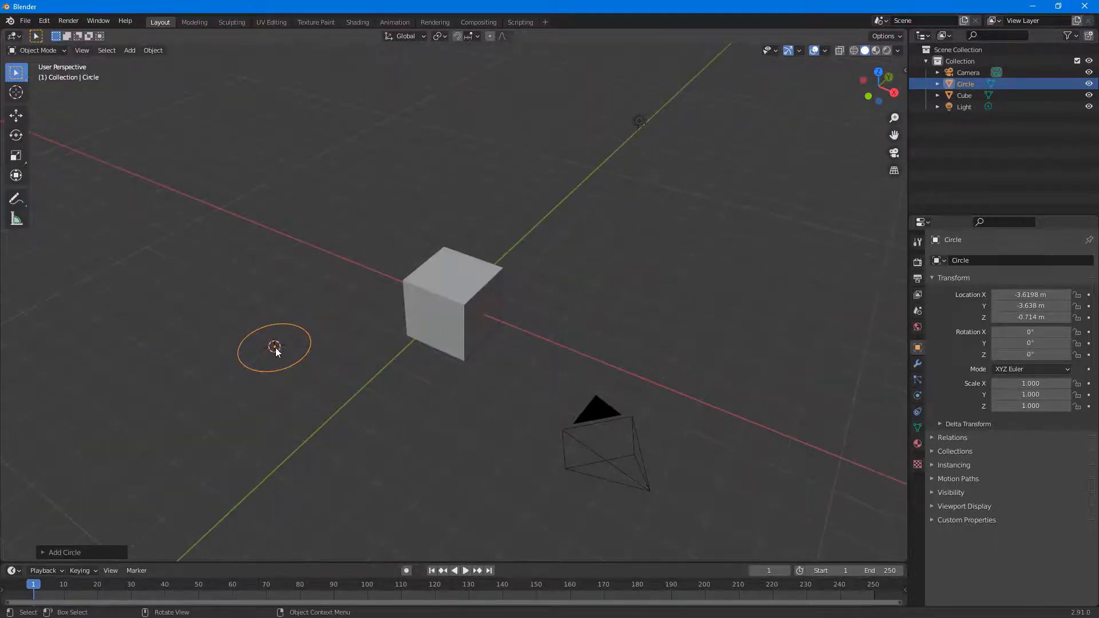
pyautogui.moveTo(705, 242)
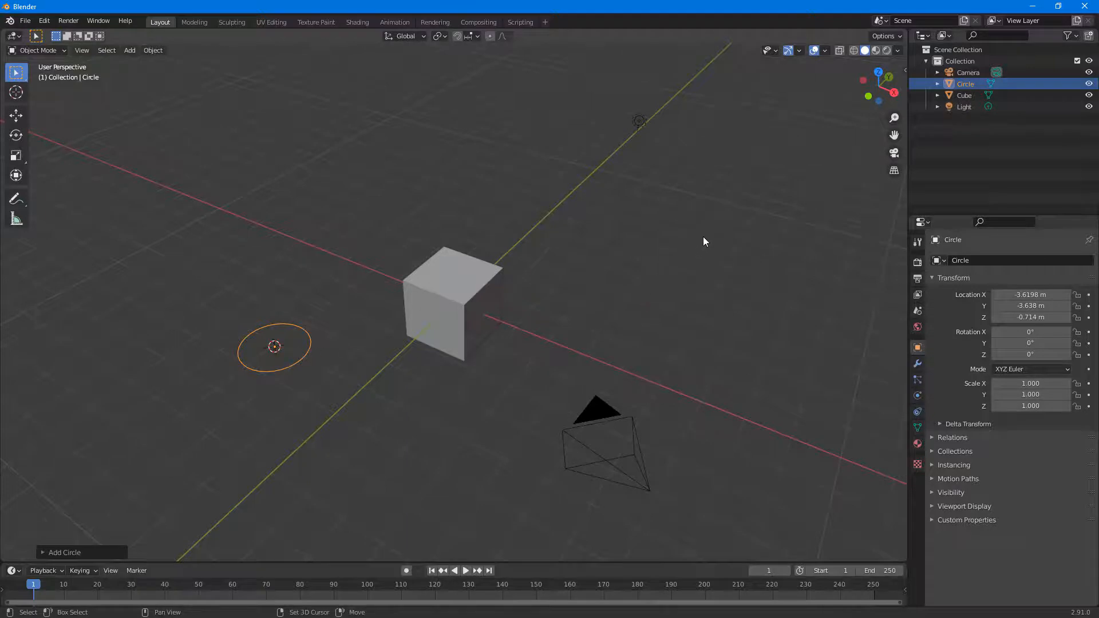
pyautogui.click(703, 236)
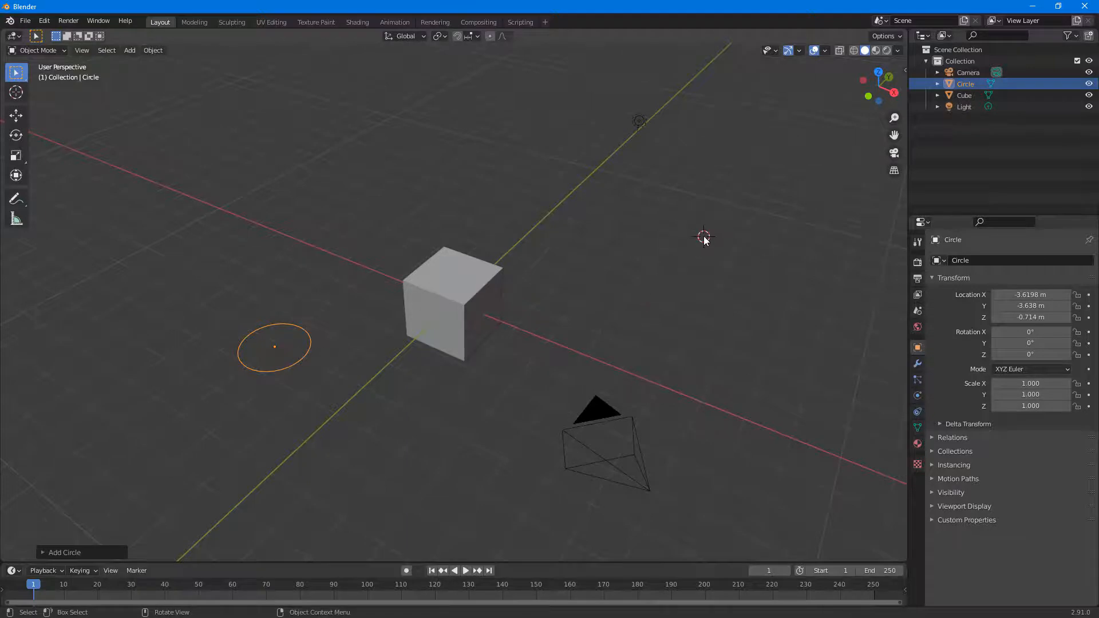
# Step: Add a UV sphere at the 3D cursor to the right of the cube
pyautogui.click(129, 51)
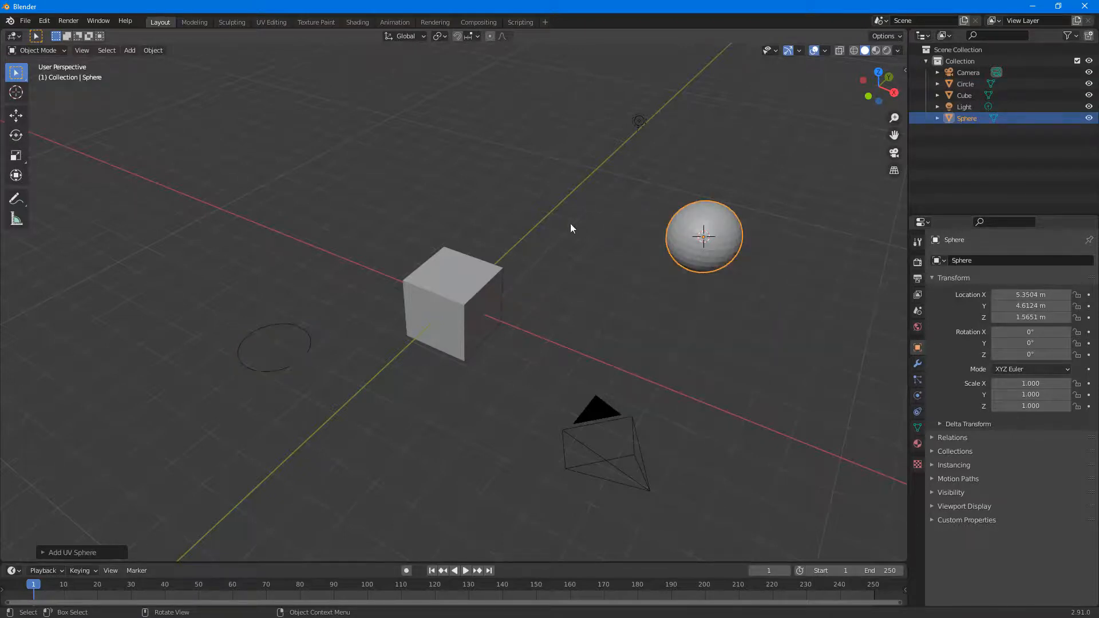
pyautogui.moveTo(428, 159)
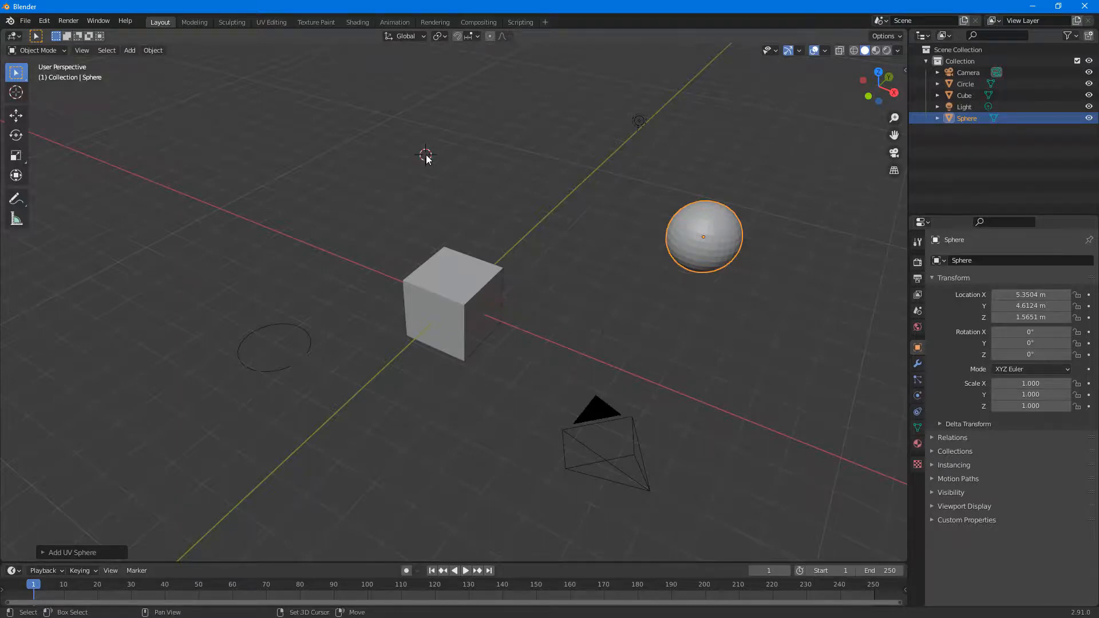
# Step: Add a cylinder mesh at the 3D cursor above the cube
pyautogui.click(130, 50)
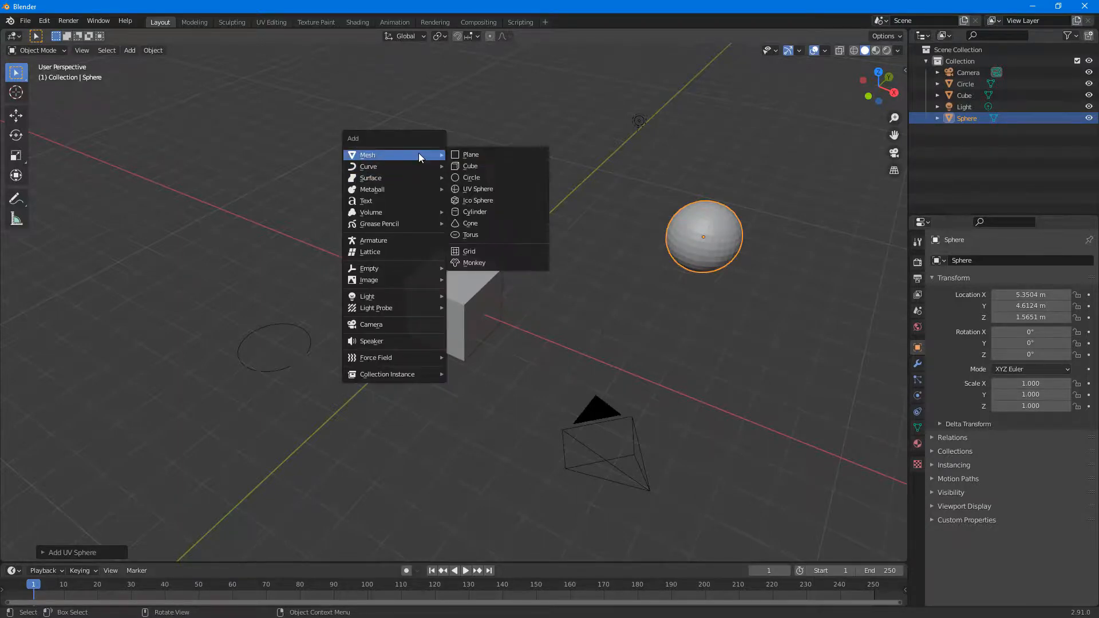
pyautogui.click(474, 212)
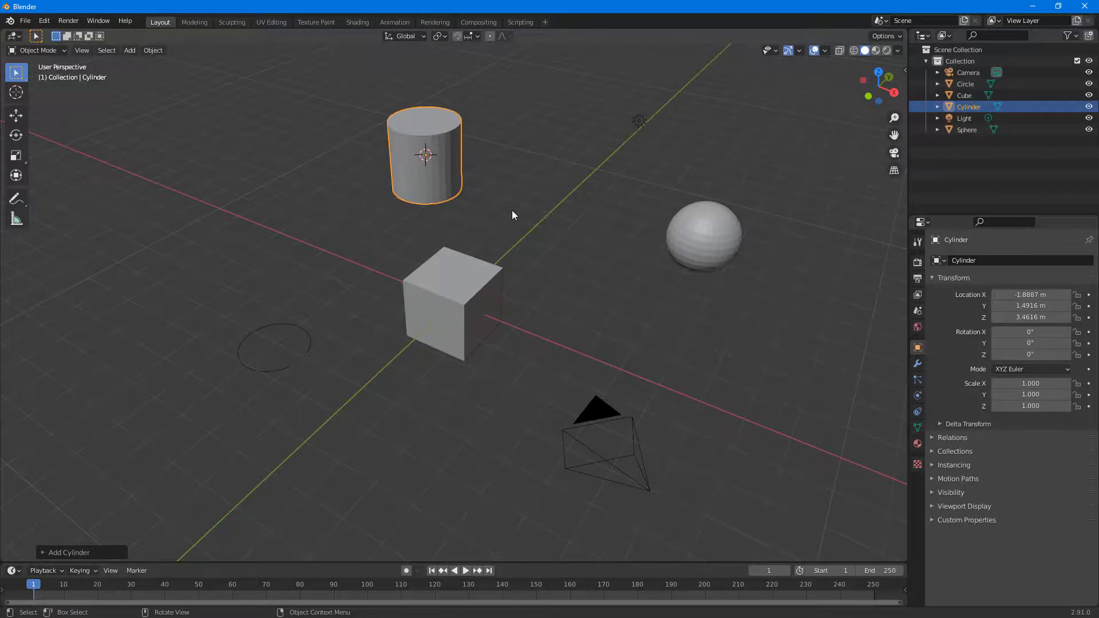
pyautogui.moveTo(465, 189)
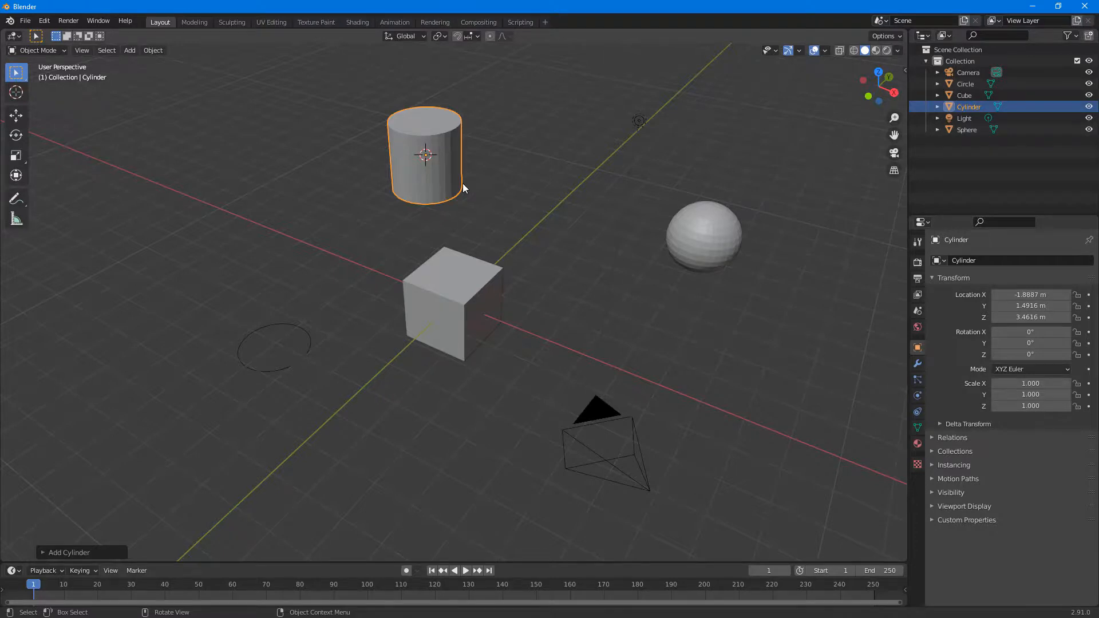
pyautogui.moveTo(485, 168)
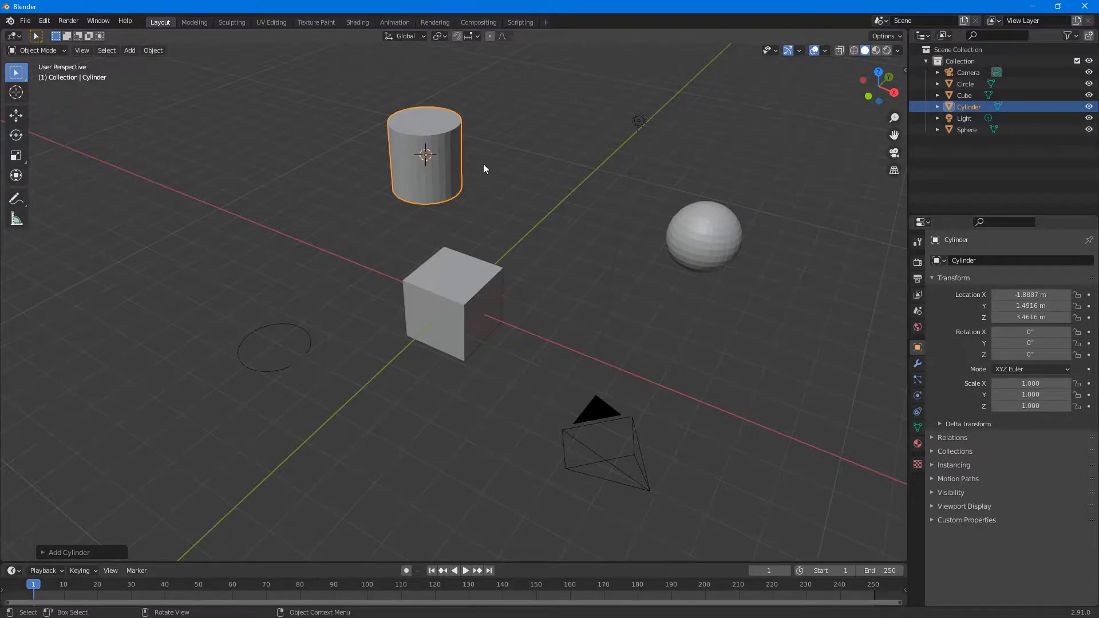